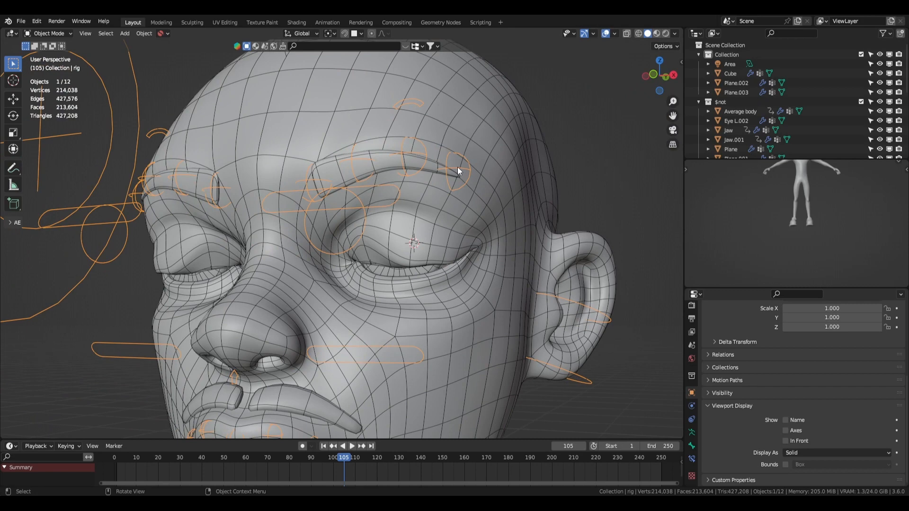
pyautogui.moveTo(457, 168)
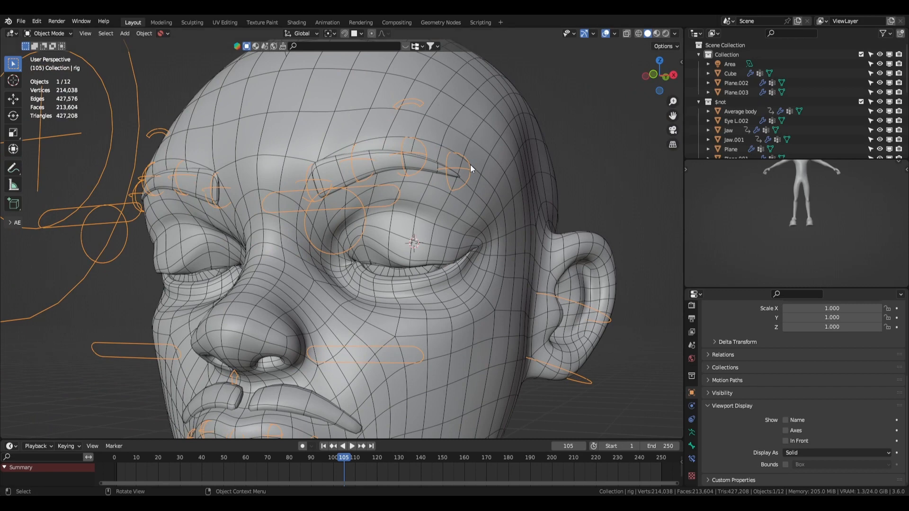
# Select the Average body mesh together with the rig.
pyautogui.click(615, 33)
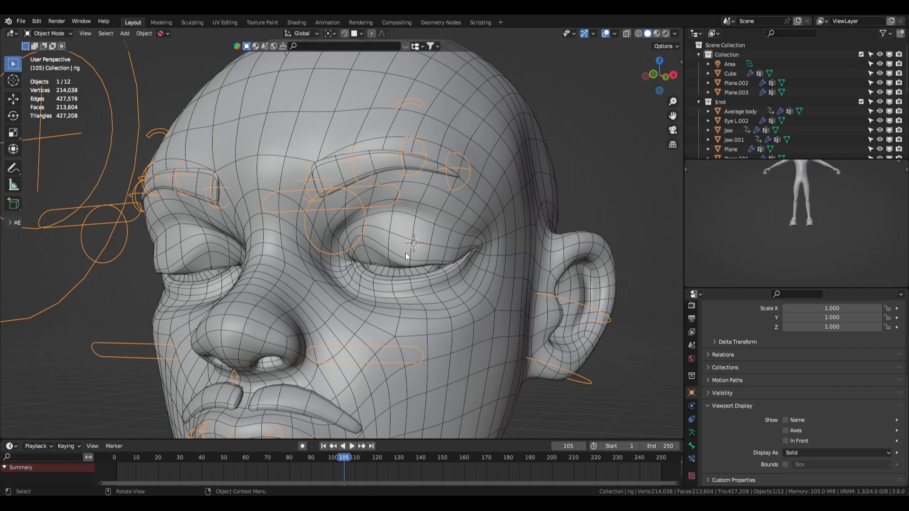
pyautogui.scroll(3)
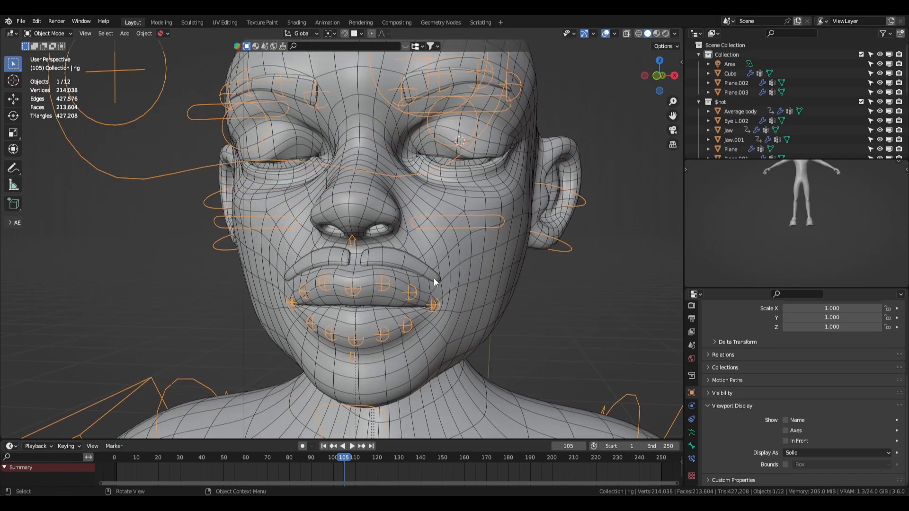
pyautogui.moveTo(540, 207)
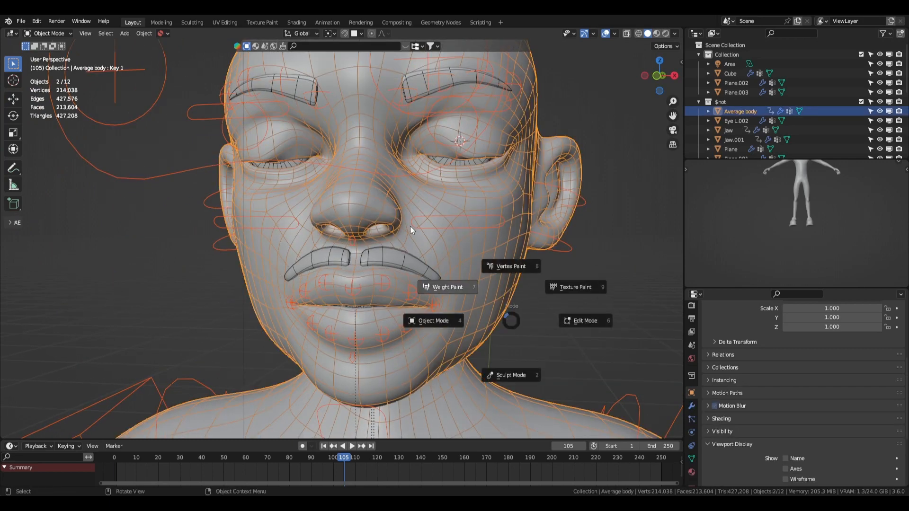
# Switch the Average body mesh into Weight Paint mode.
pyautogui.click(446, 287)
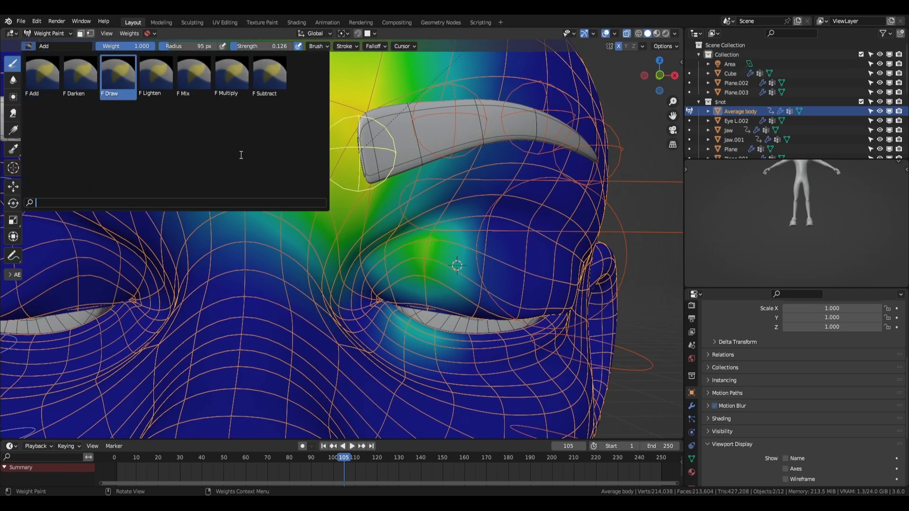
# Choose the Subtract brush and review its Options, Symmetry and Advanced settings.
pyautogui.click(264, 72)
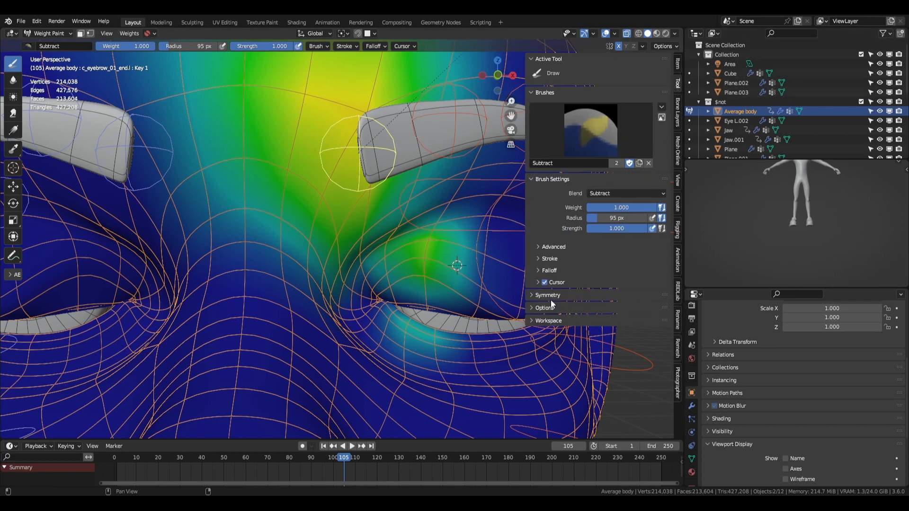
pyautogui.click(545, 307)
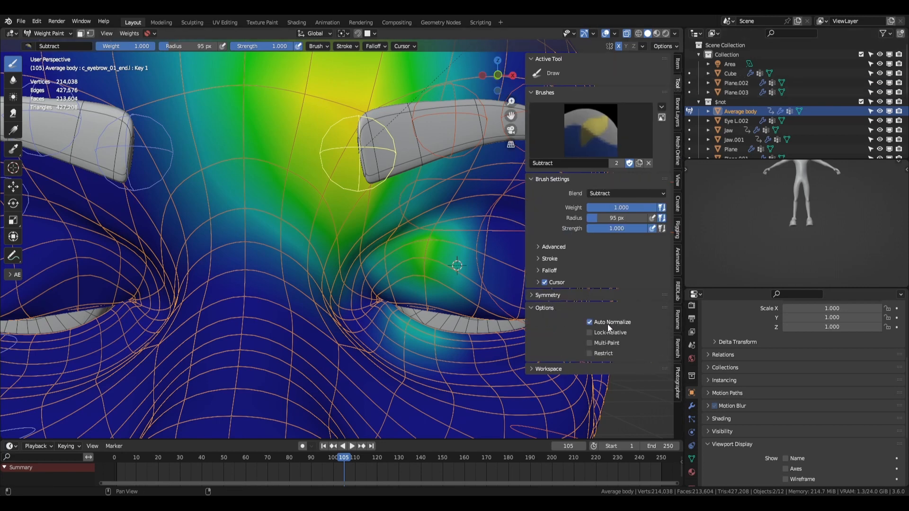
pyautogui.click(547, 295)
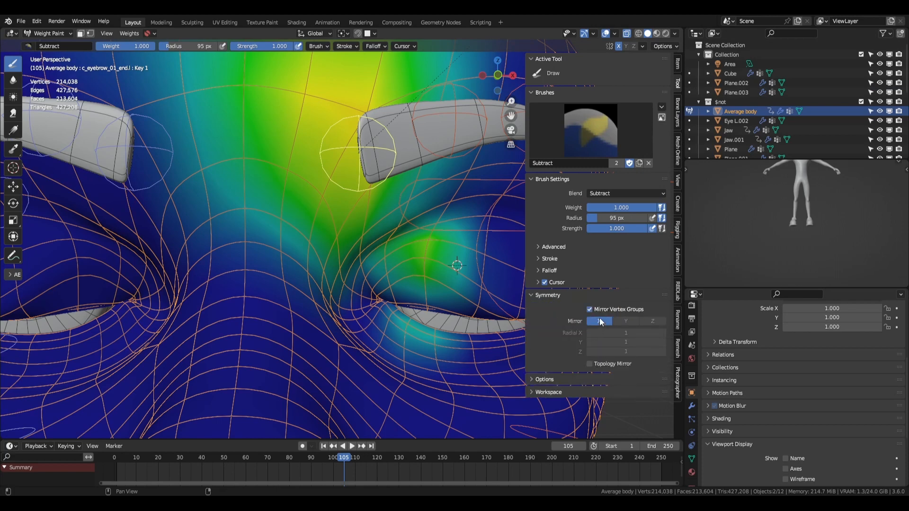
pyautogui.click(536, 295)
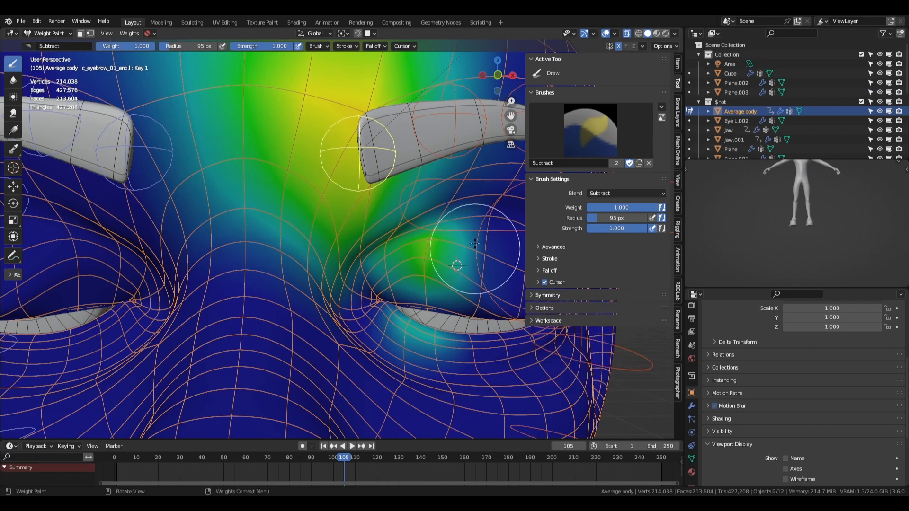
pyautogui.click(547, 295)
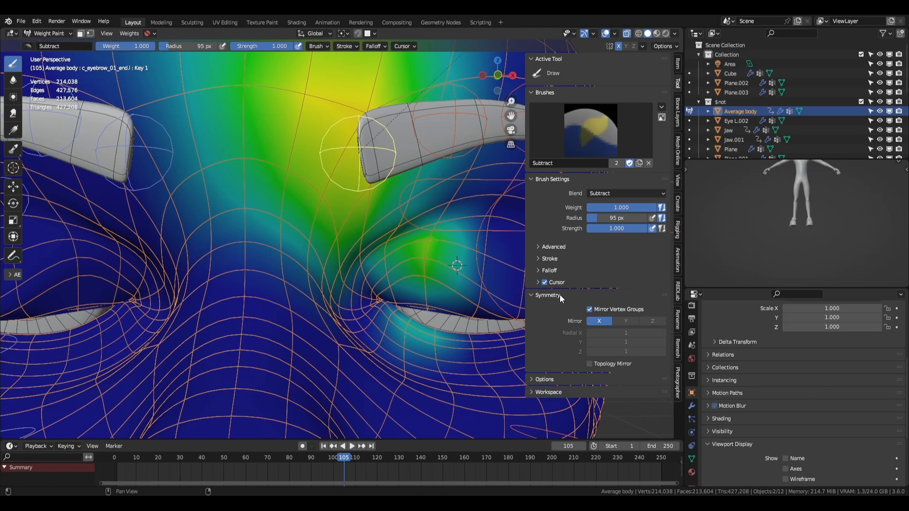
pyautogui.click(546, 295)
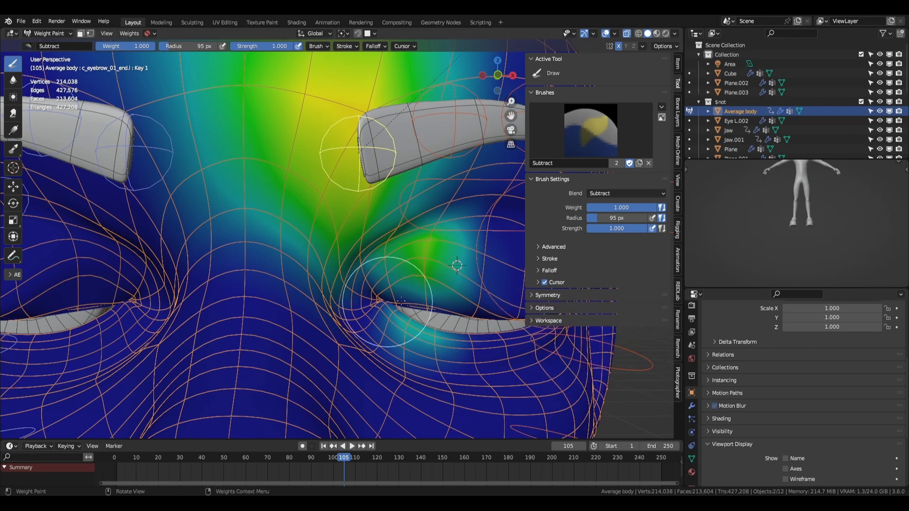
pyautogui.click(554, 246)
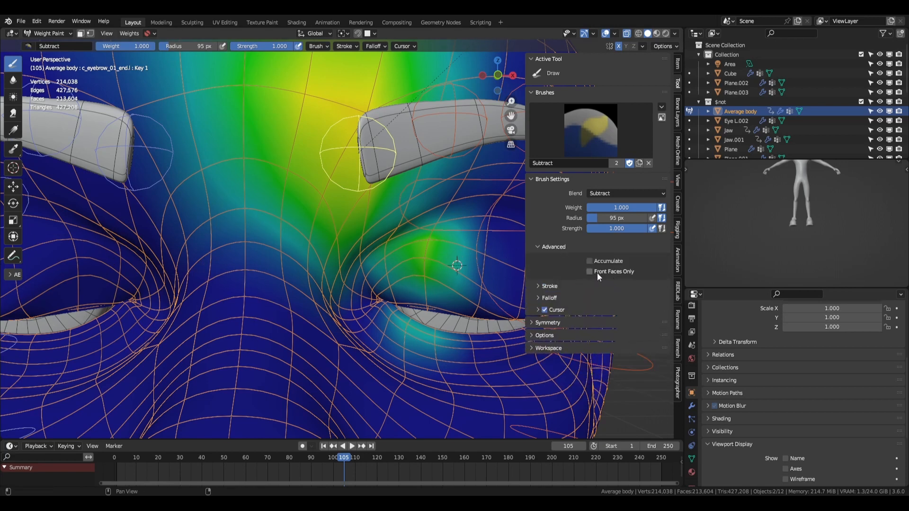
pyautogui.click(589, 272)
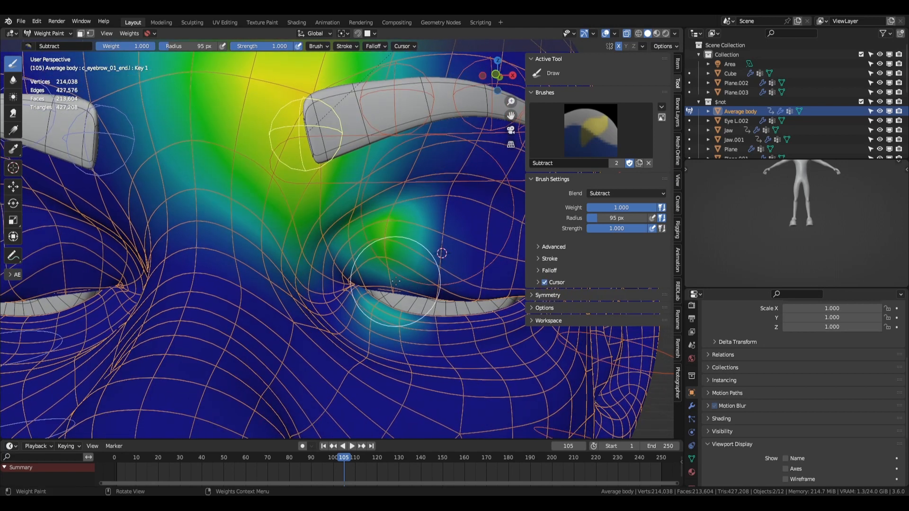
pyautogui.moveTo(298, 55)
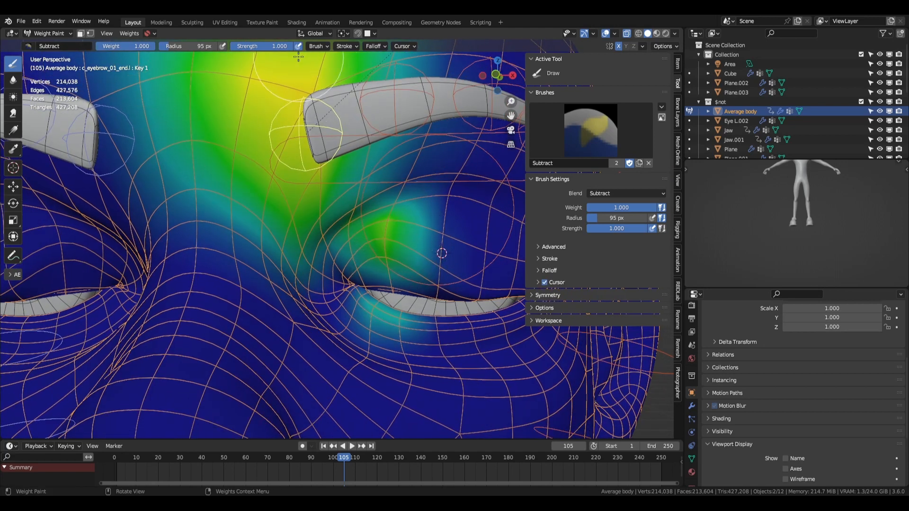
# Lower brush strength to 0.148 and paint away the eyelid's c_eyebrow_01_end.l weight.
pyautogui.moveTo(278, 46); pyautogui.dragTo(255, 46)
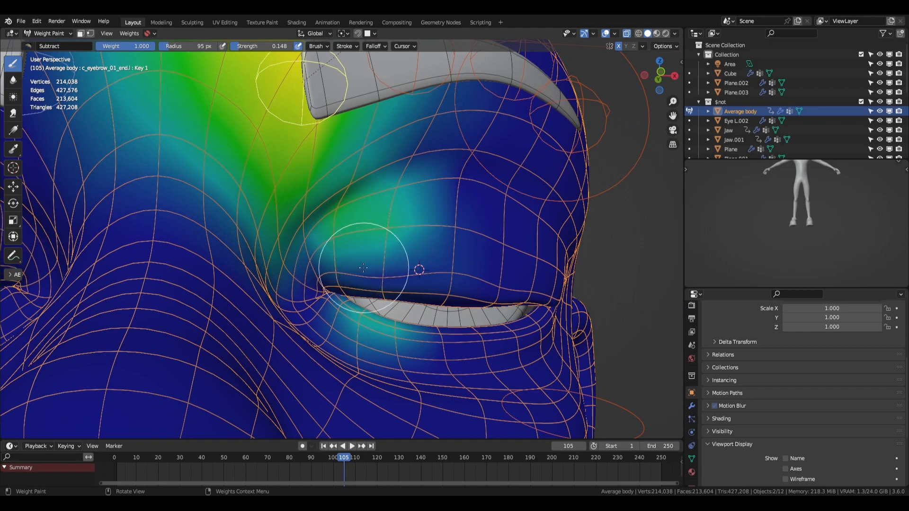
pyautogui.moveTo(399, 193)
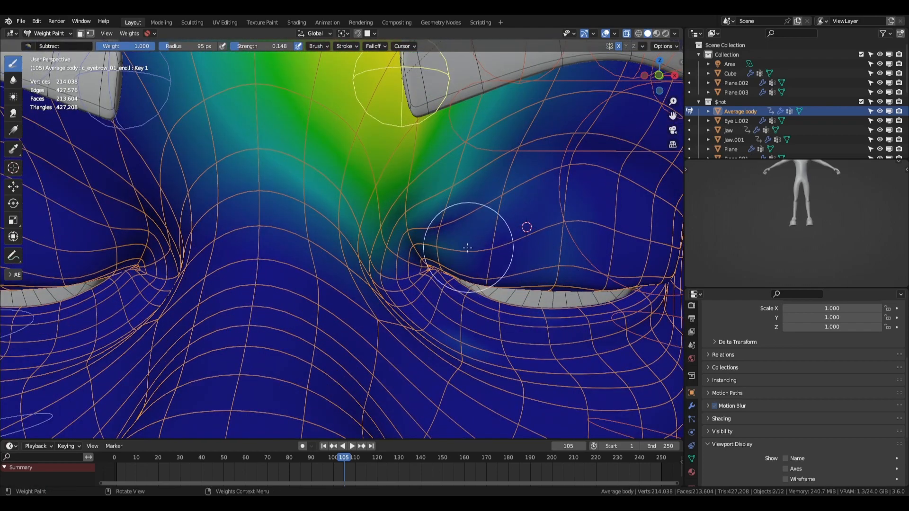
pyautogui.scroll(-3)
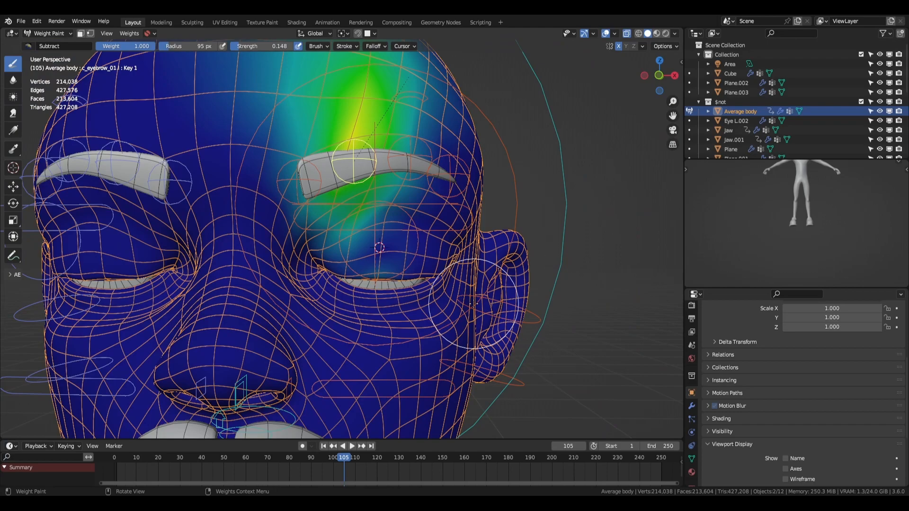
pyautogui.scroll(3)
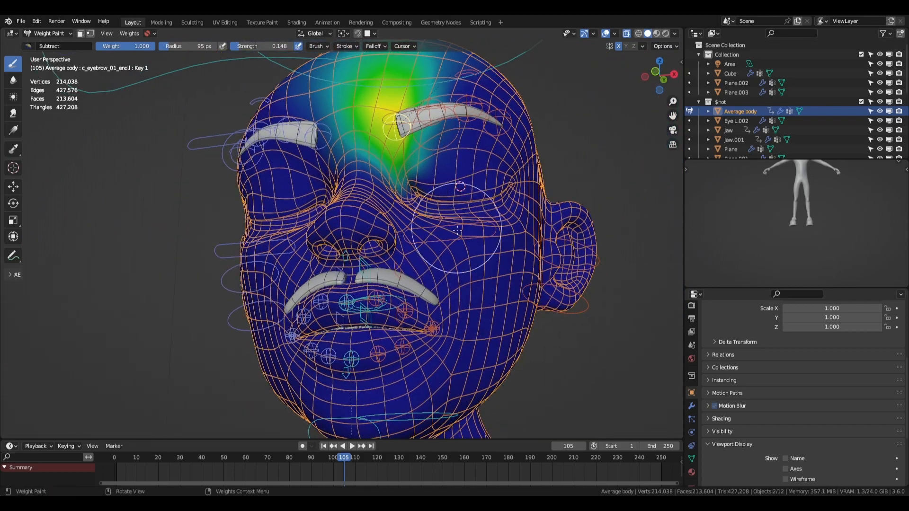
# Switch the rig back into Pose Mode.
pyautogui.click(46, 33)
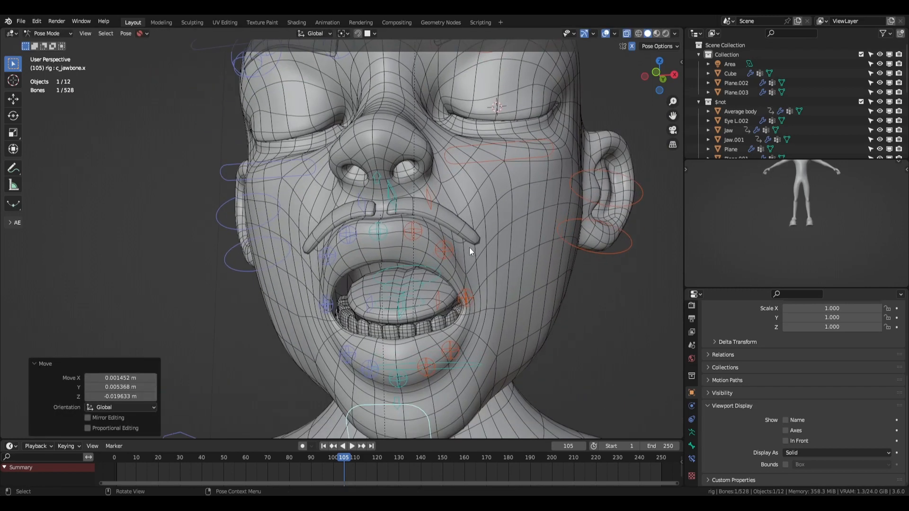
pyautogui.moveTo(491, 317)
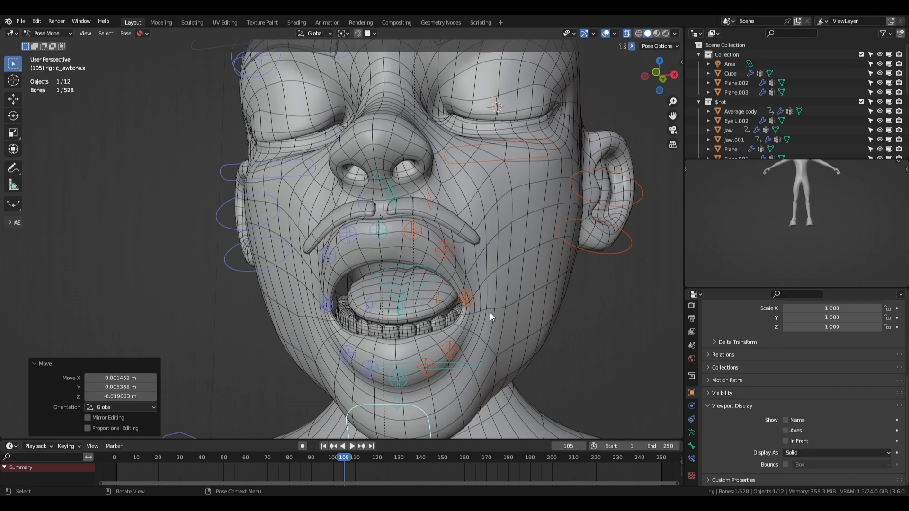